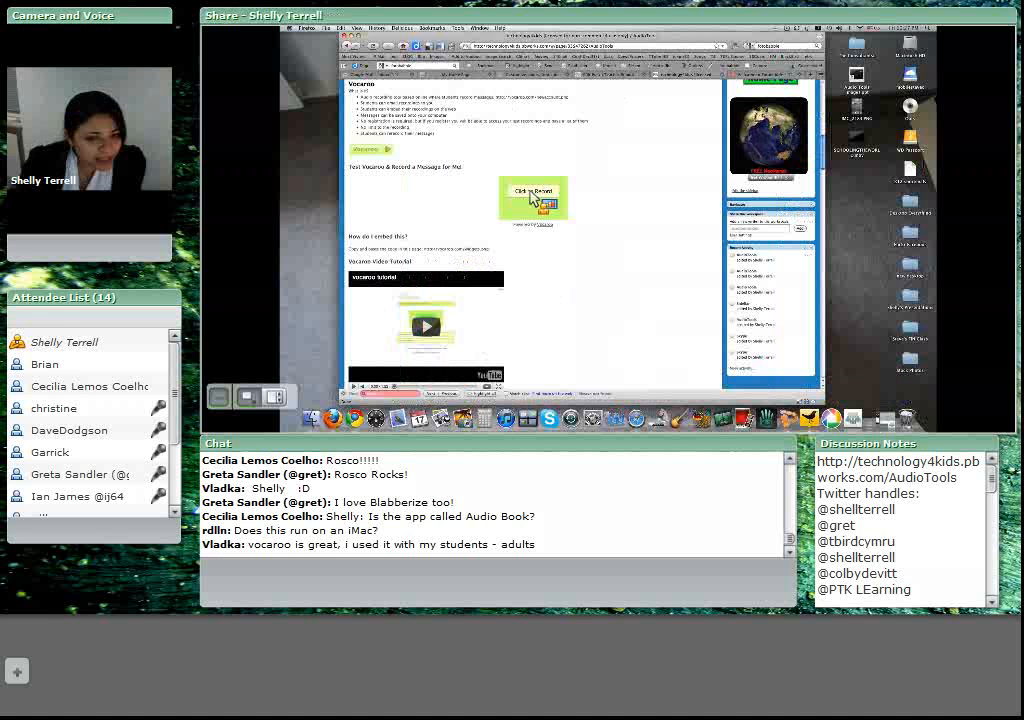
- Record a short test voice message in the embedded Vocaroo widget and stop it
click(533, 193)
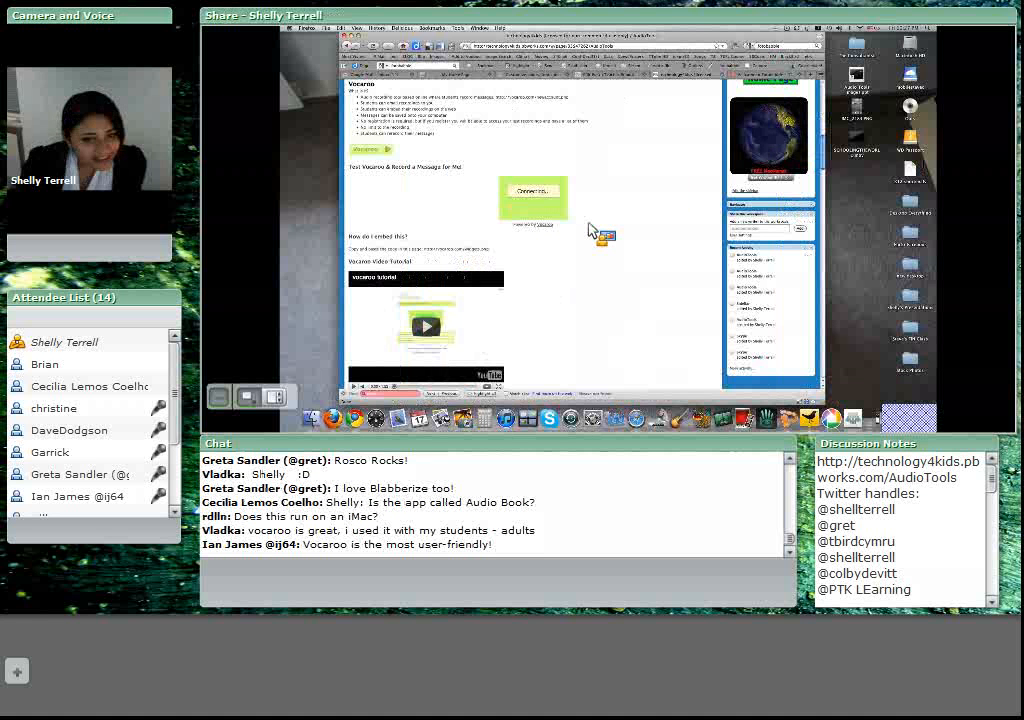
click(533, 192)
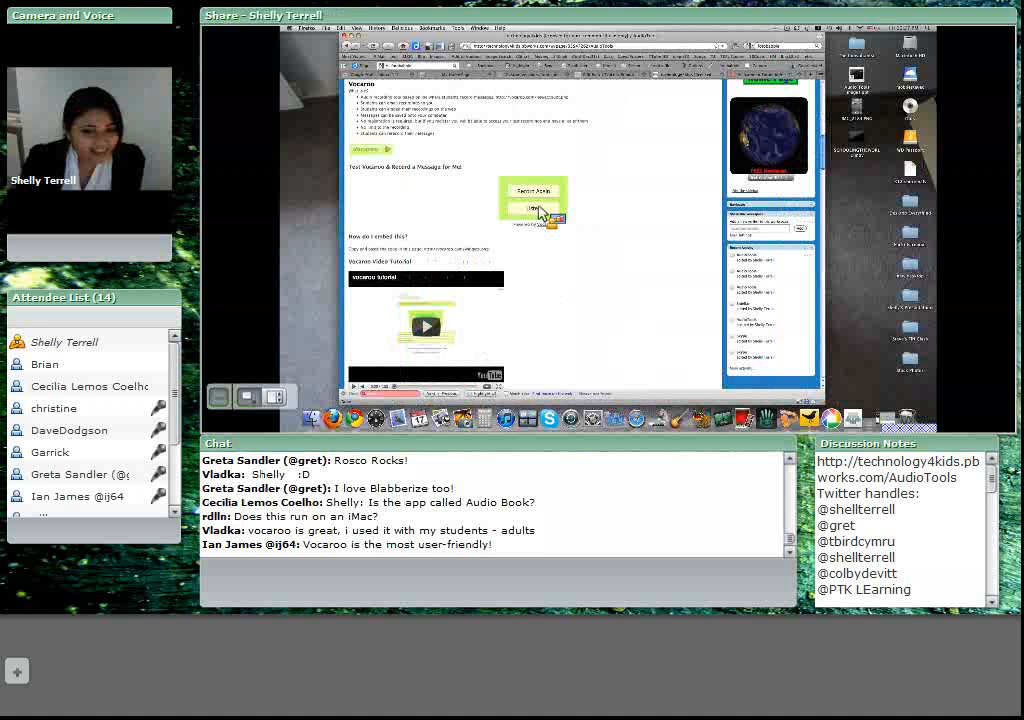
mouse_move(467, 318)
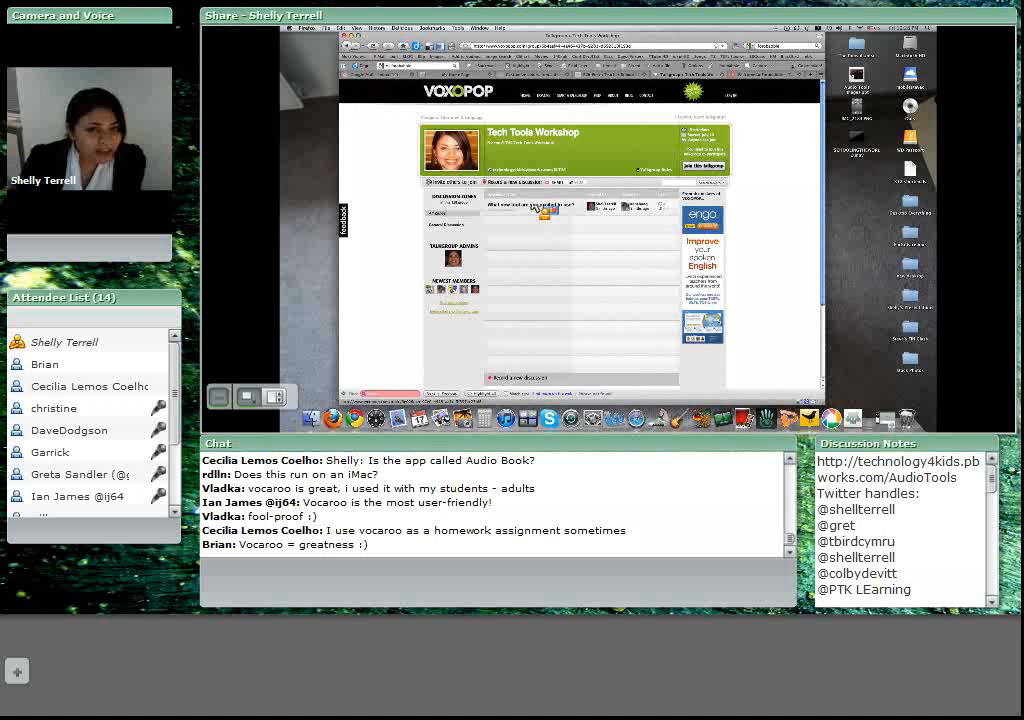
mouse_move(532, 103)
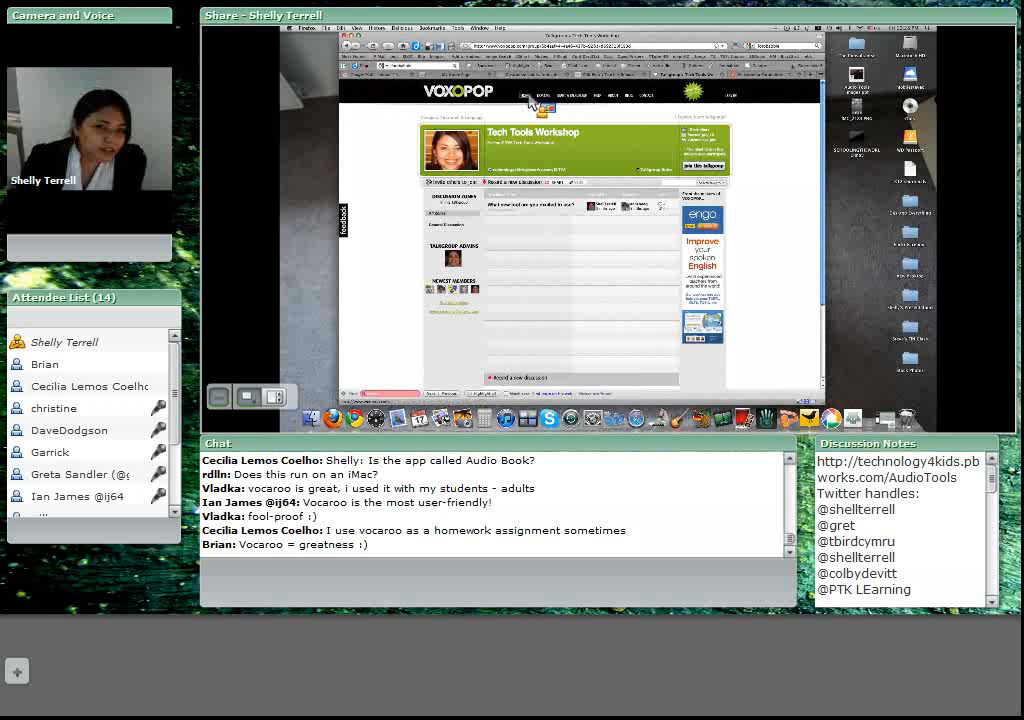
mouse_move(383, 158)
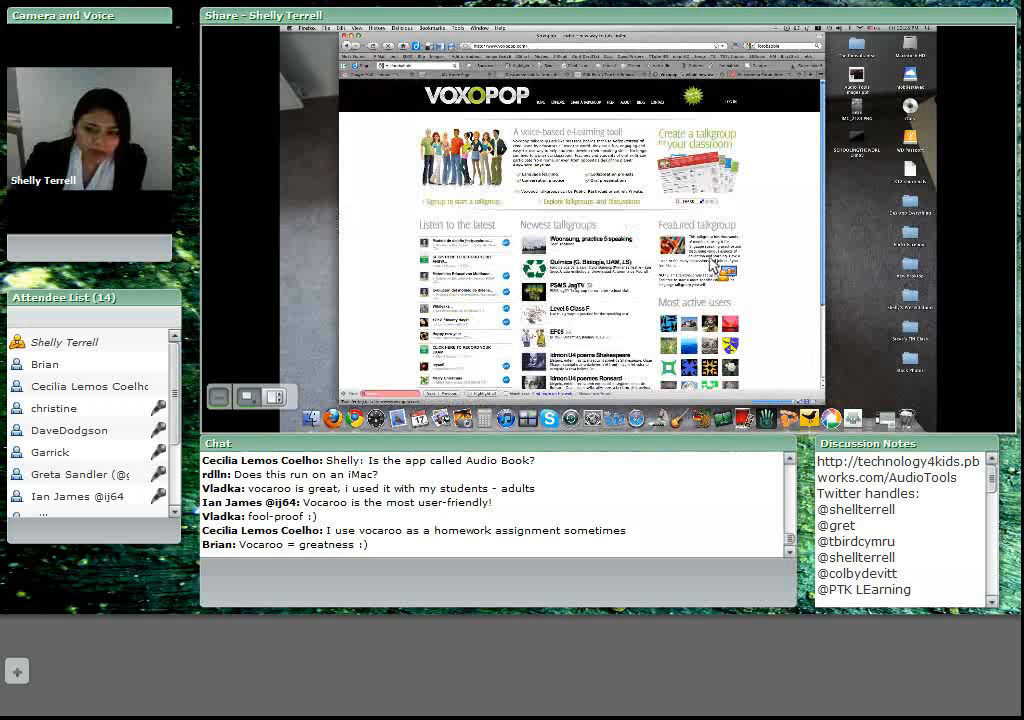
- Scroll down the Voxopop homepage to the featured talkgroups, most active users and footer
scroll(down, 3)
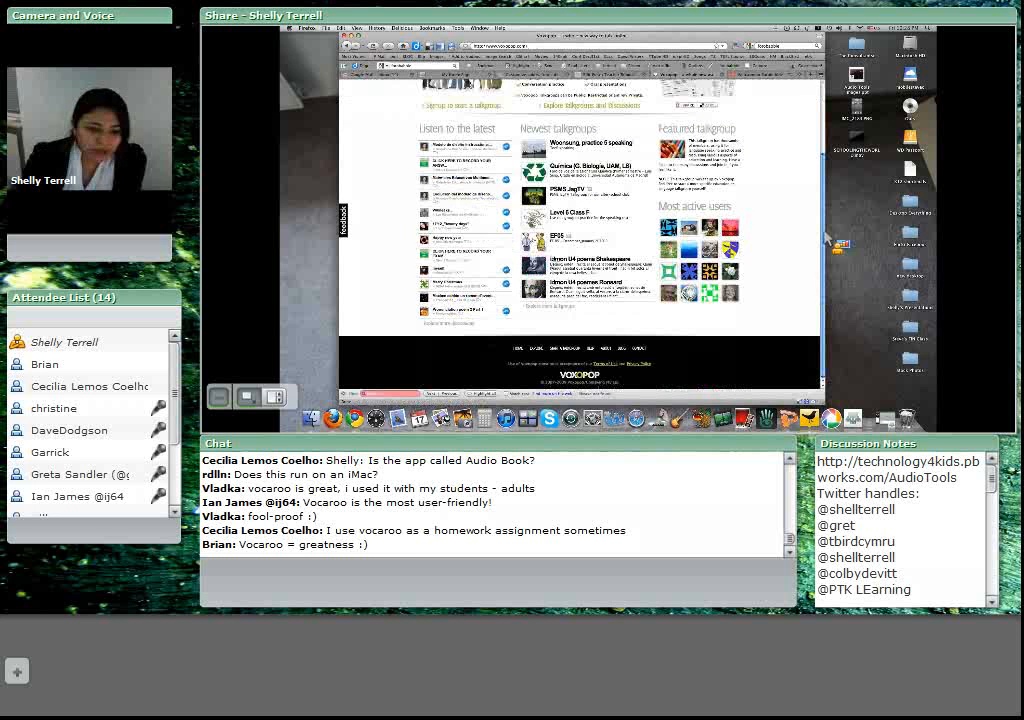